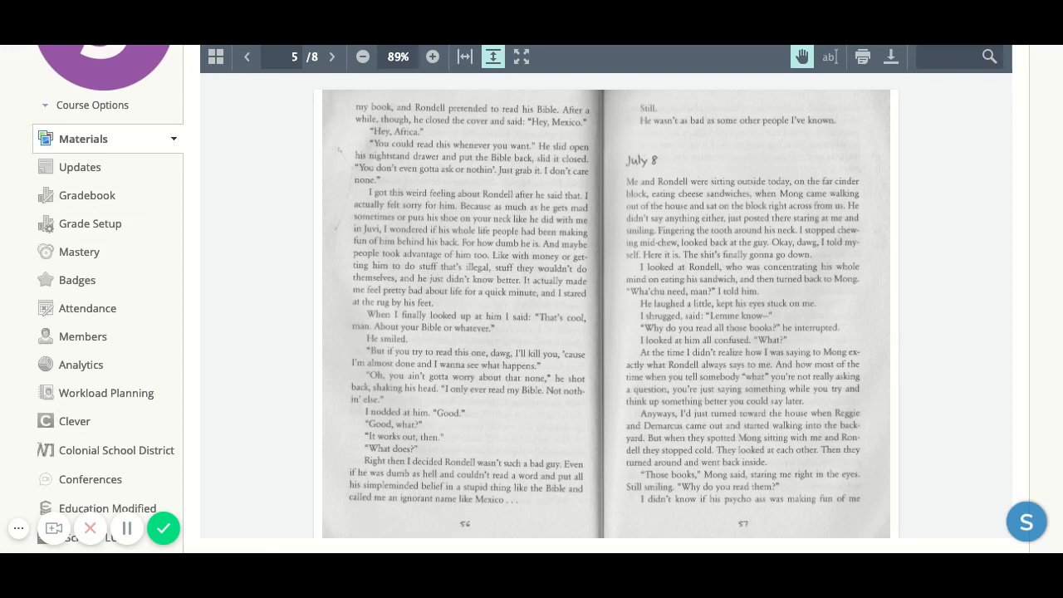
# - Advance the scanned book from page 5 to page 6 of 8, showing the July 9 entry
pyautogui.click(332, 56)
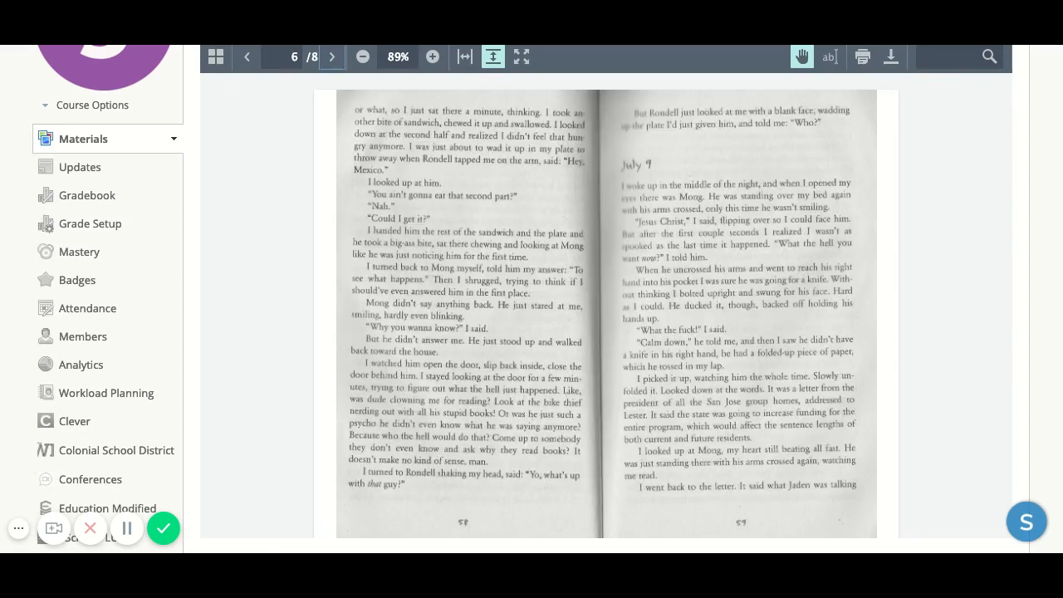